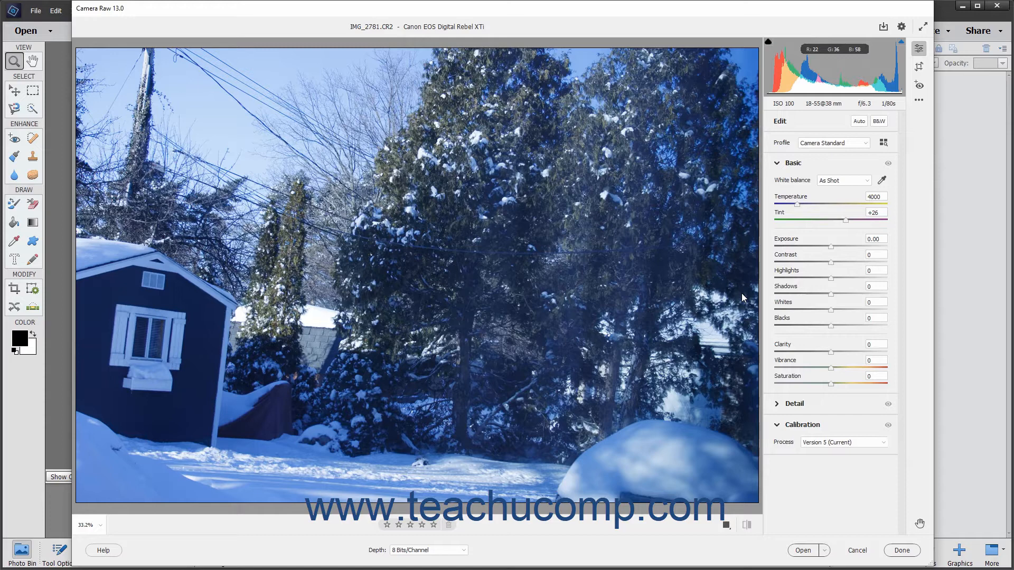
mouse_move(880, 181)
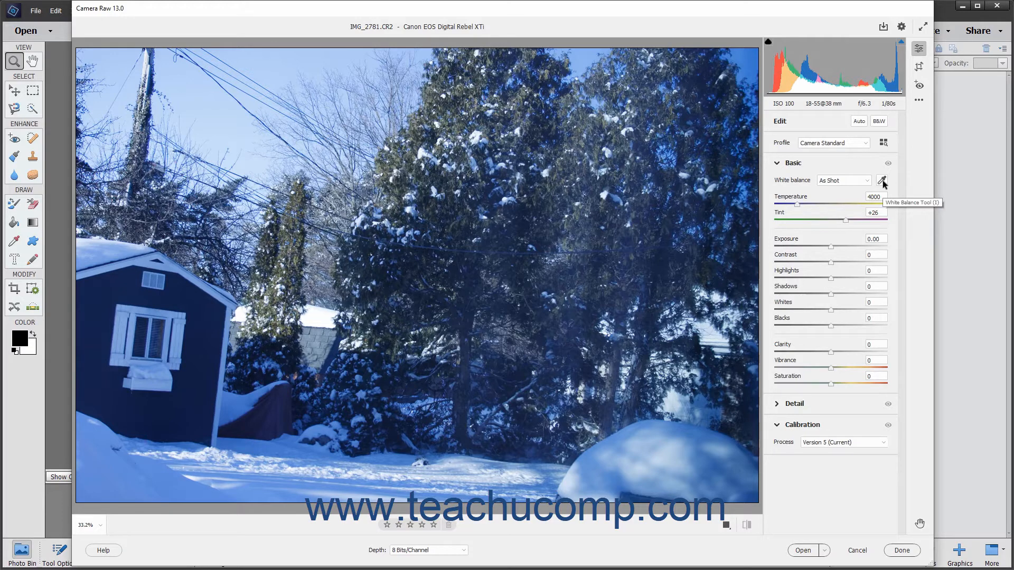
mouse_move(881, 181)
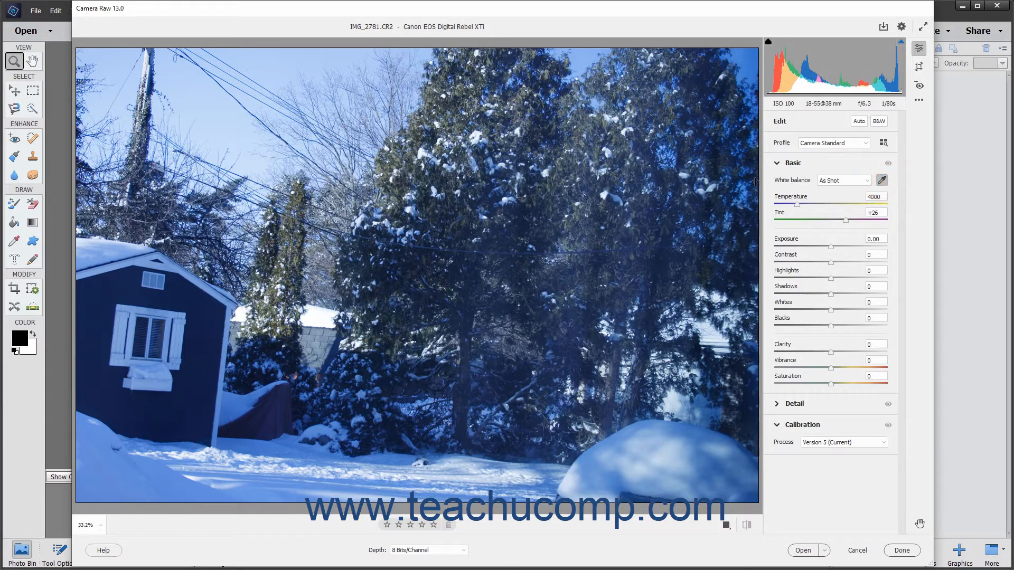
mouse_move(297, 73)
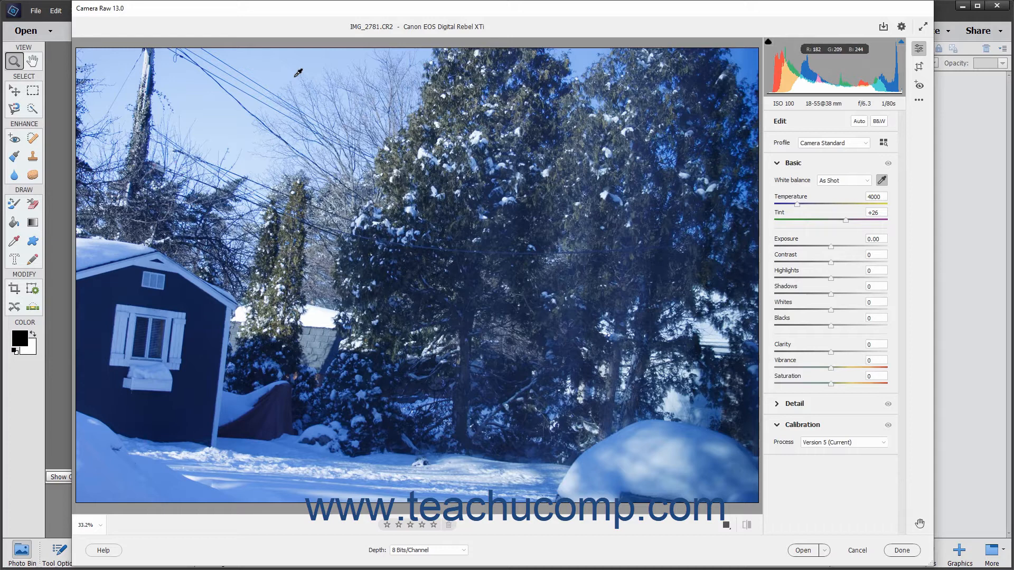
mouse_move(287, 79)
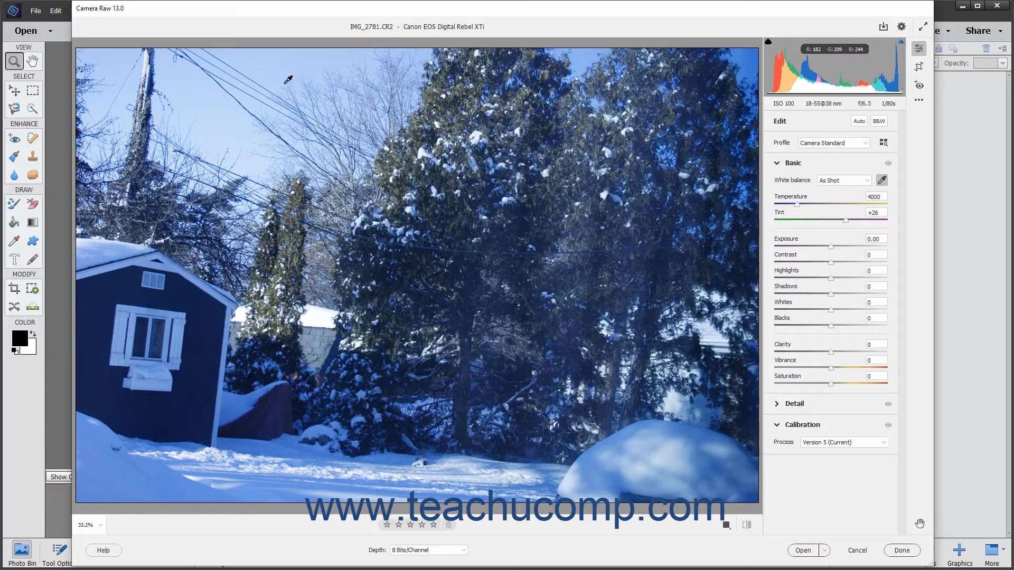
mouse_move(152, 70)
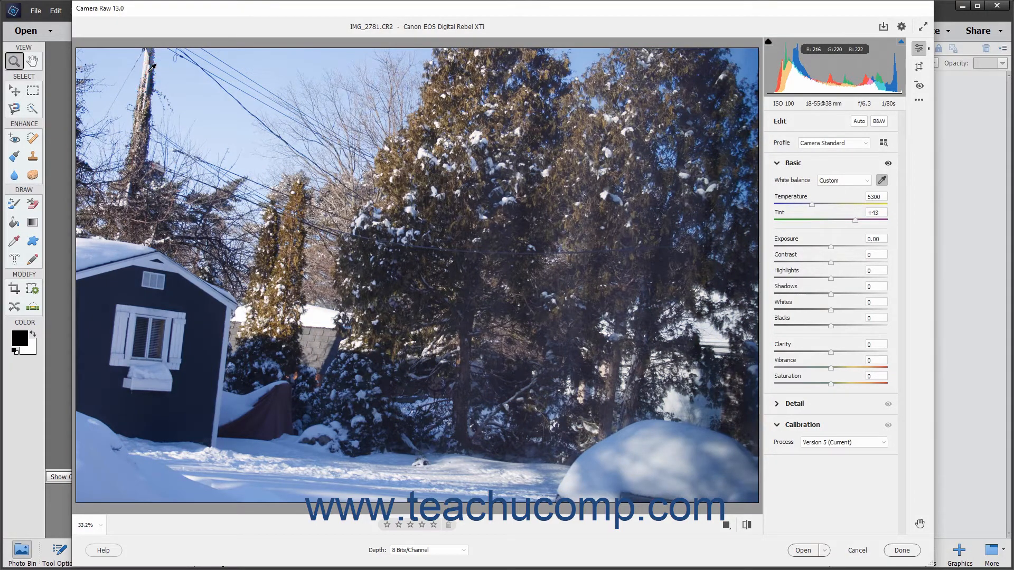
mouse_move(382, 122)
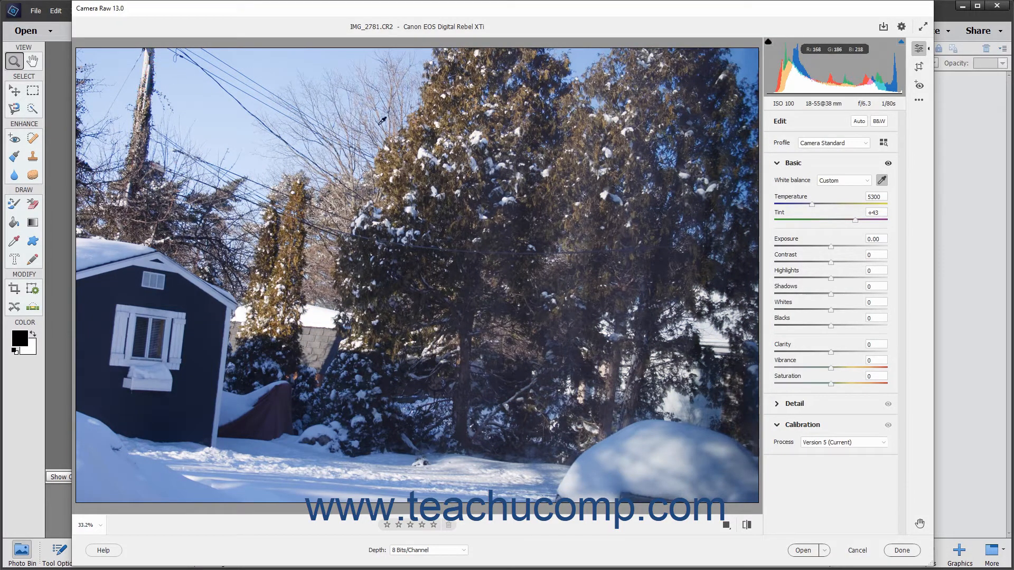
mouse_move(866, 186)
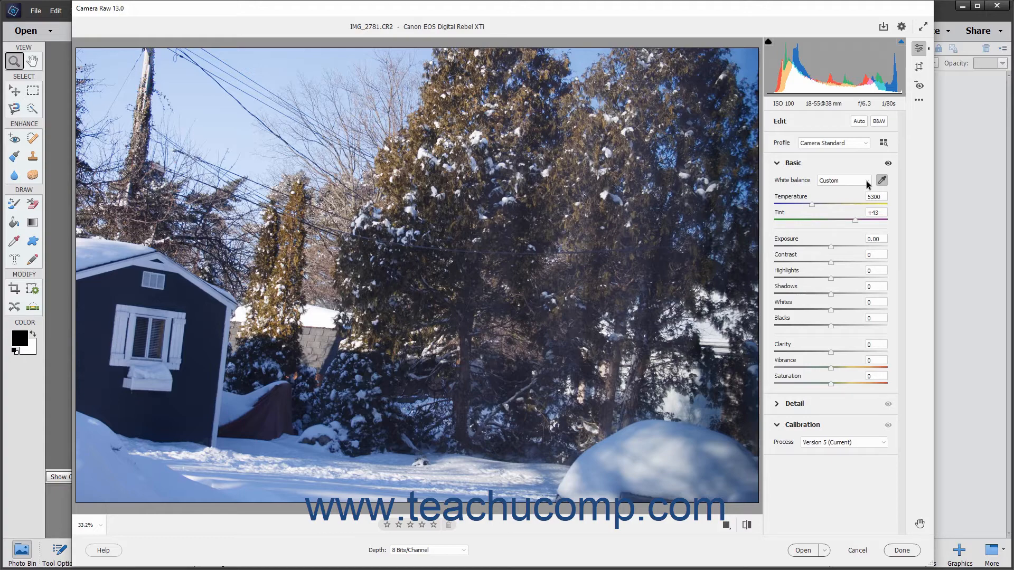
- Try the As Shot and Daylight white balance presets on the snowy yard photo
click(873, 181)
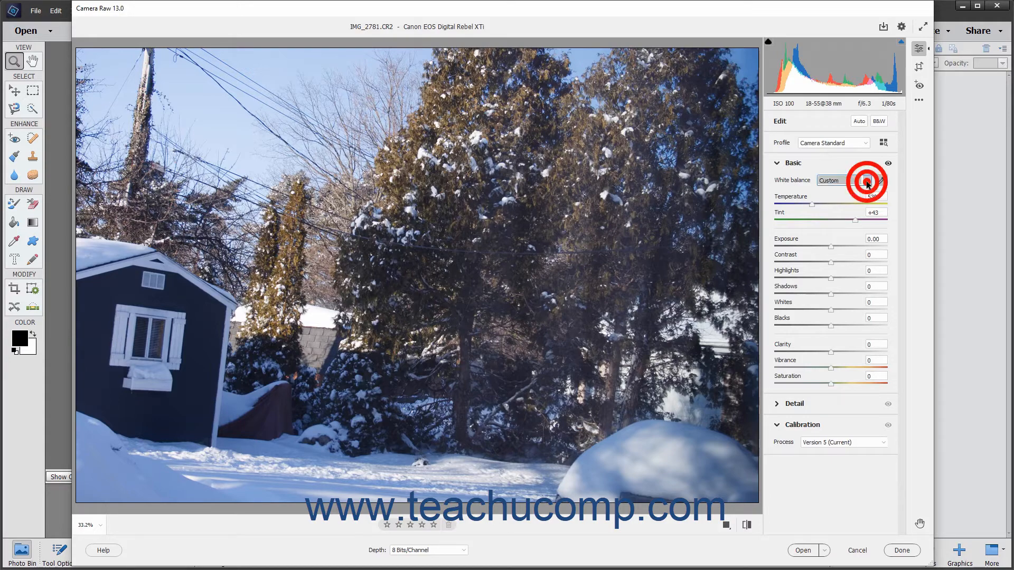
click(843, 180)
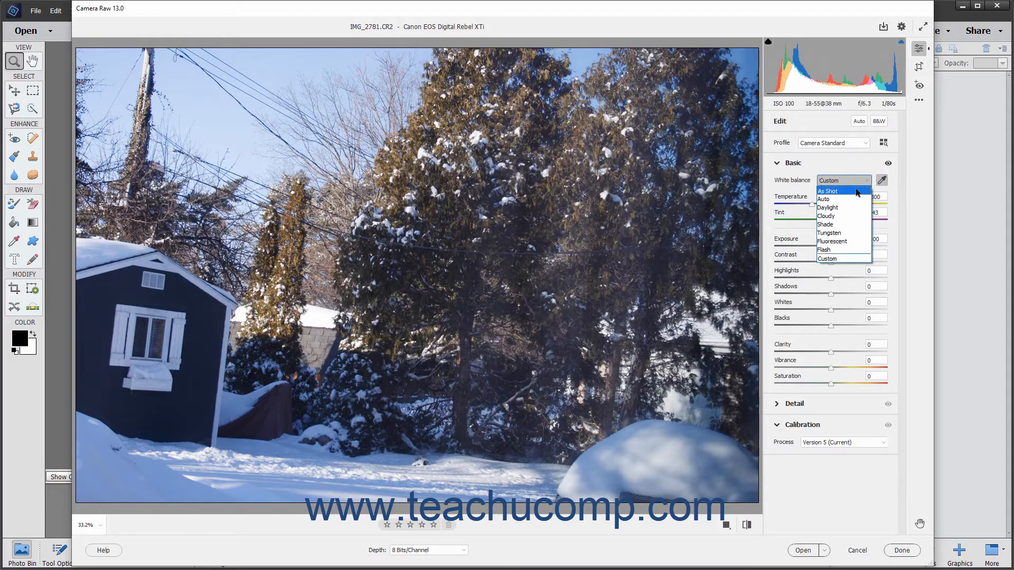
click(828, 190)
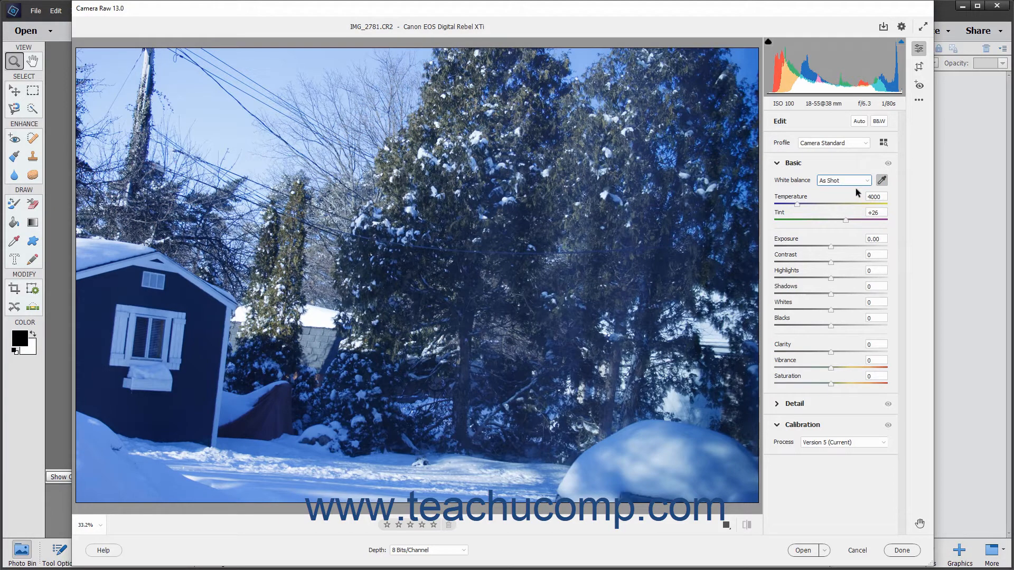
mouse_move(859, 191)
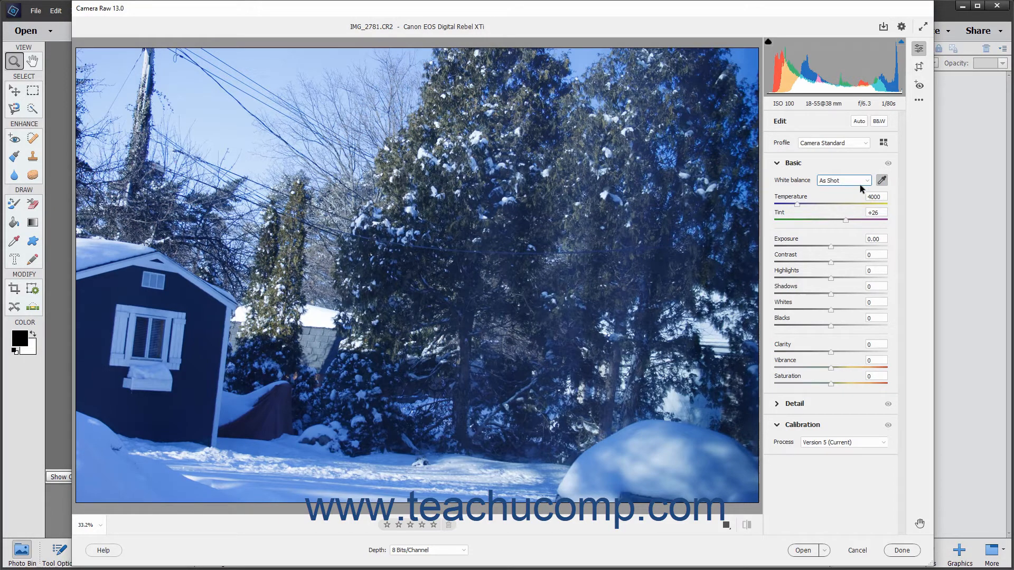
click(843, 179)
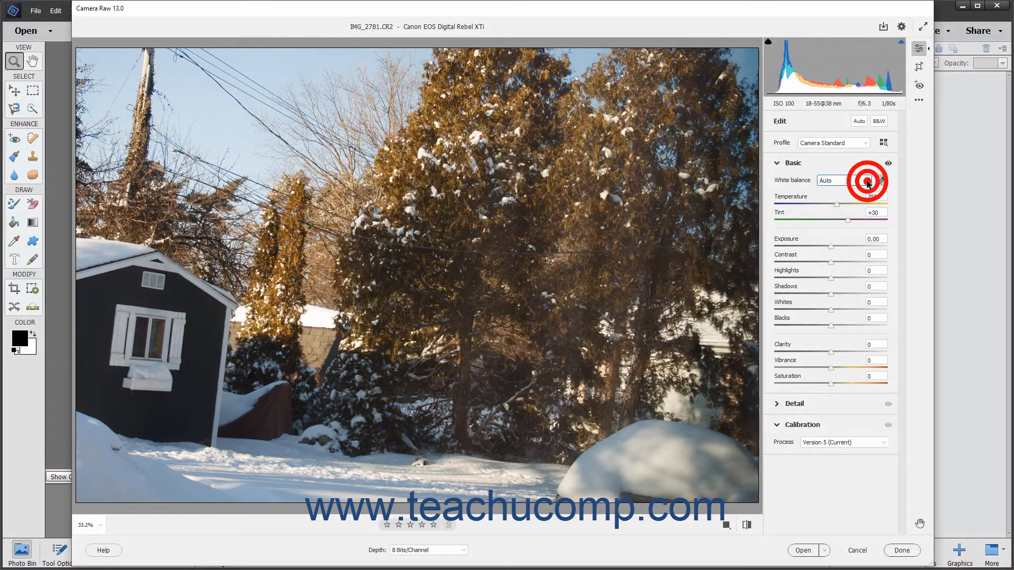
click(841, 180)
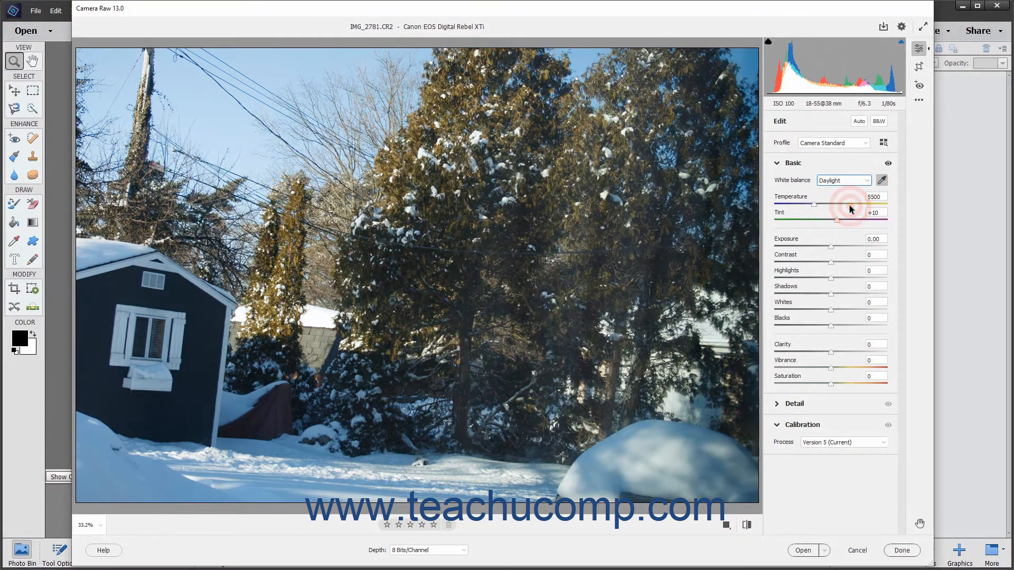
- Try the Flash preset, then settle on Auto white balance (7500 temperature, +30 tint)
click(843, 179)
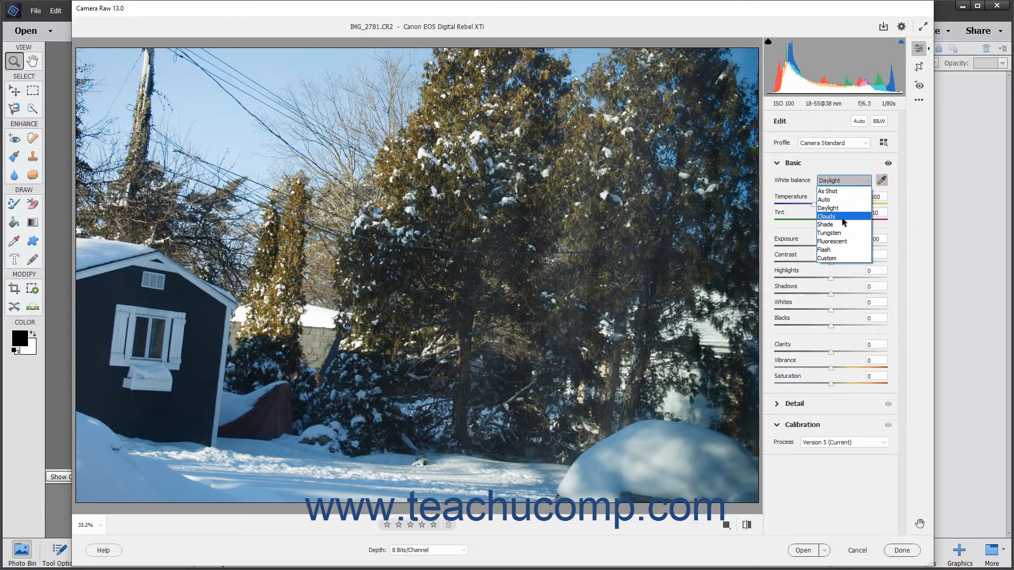
click(824, 249)
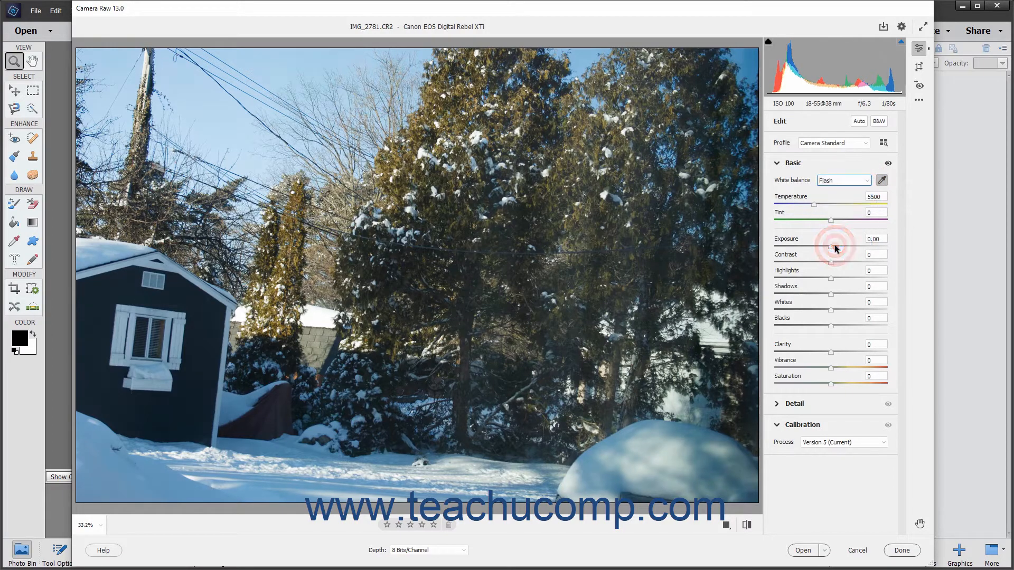
click(842, 180)
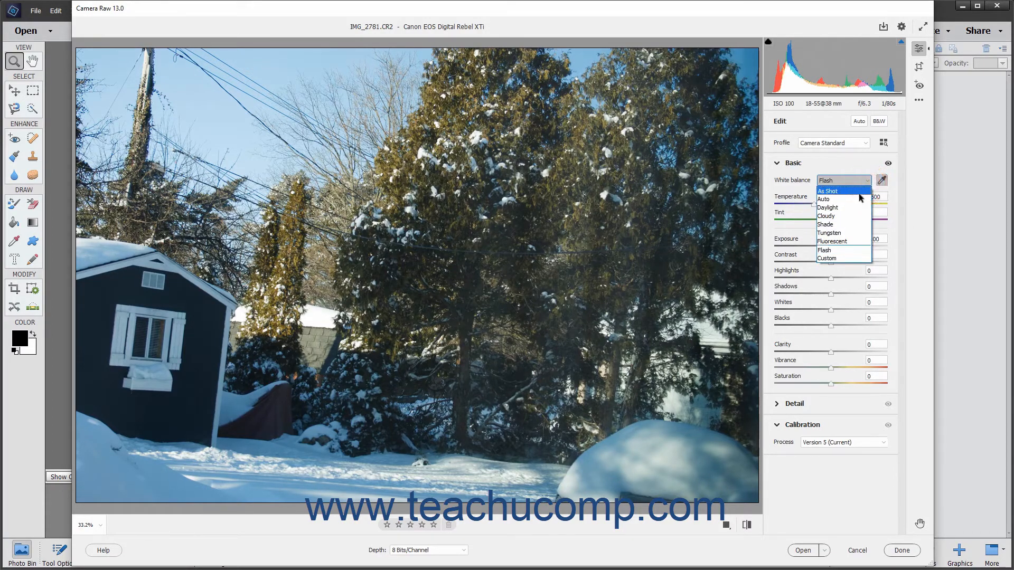
click(824, 198)
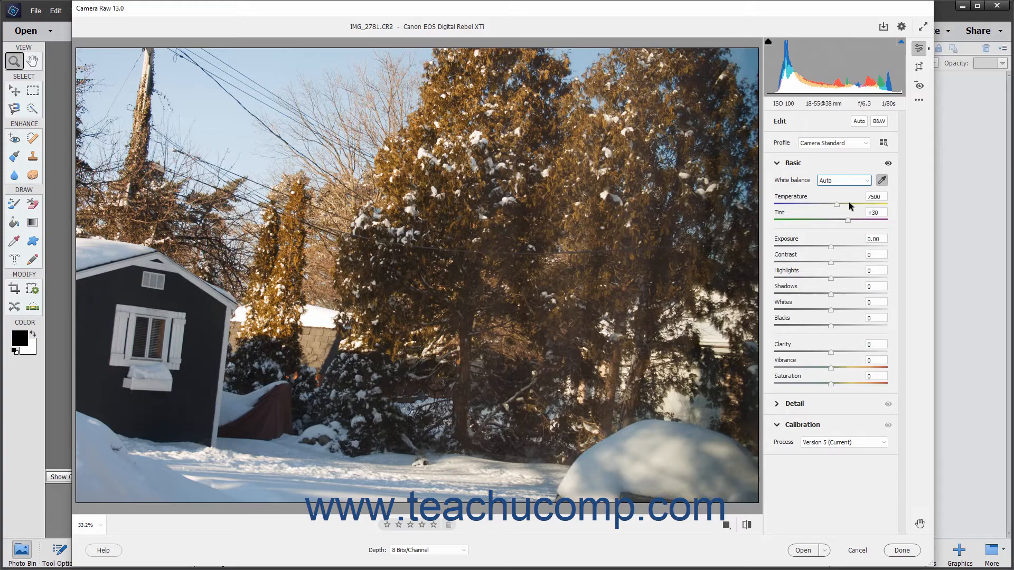
mouse_move(824, 203)
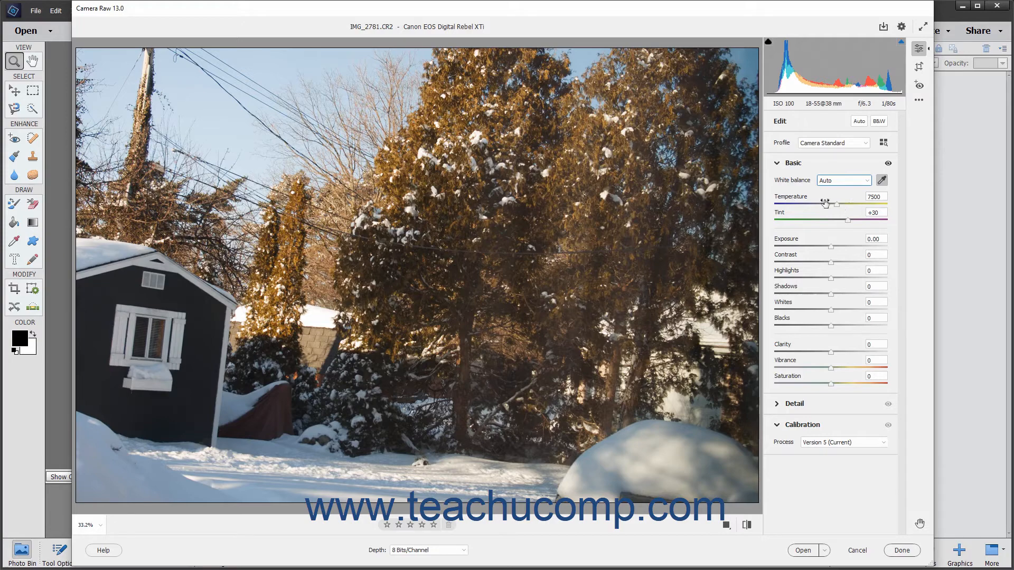
mouse_move(806, 214)
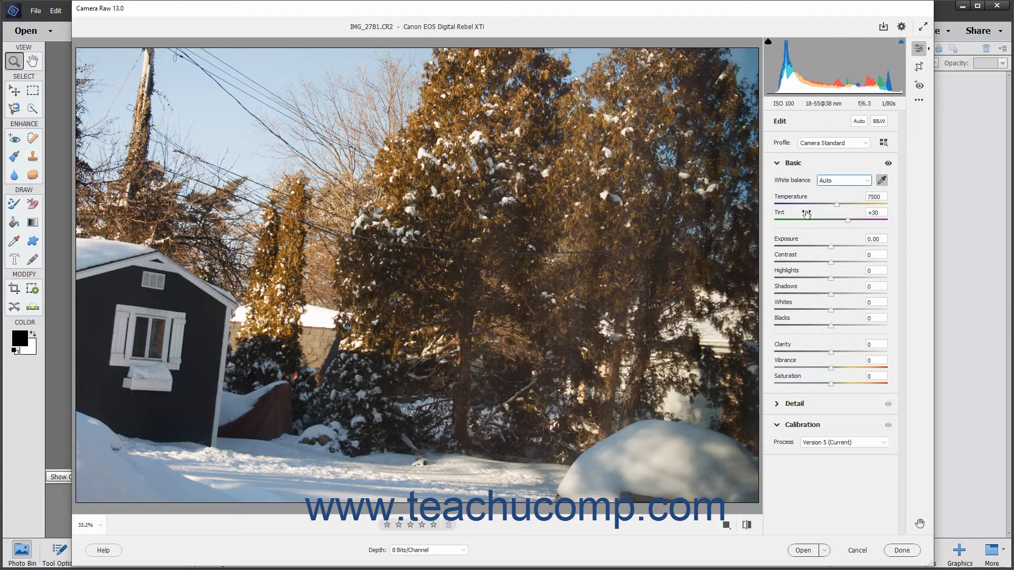
mouse_move(871, 195)
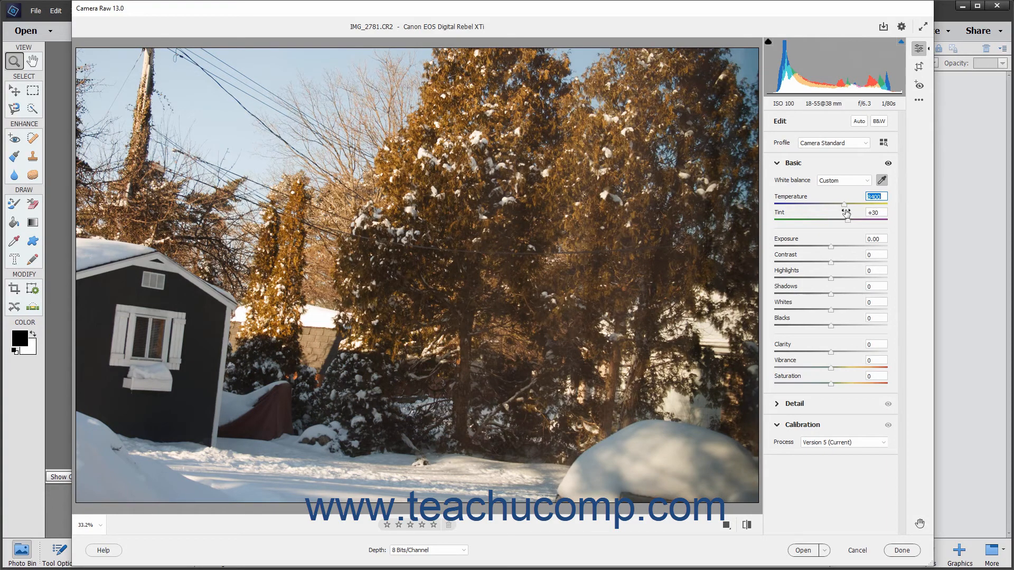
mouse_move(848, 223)
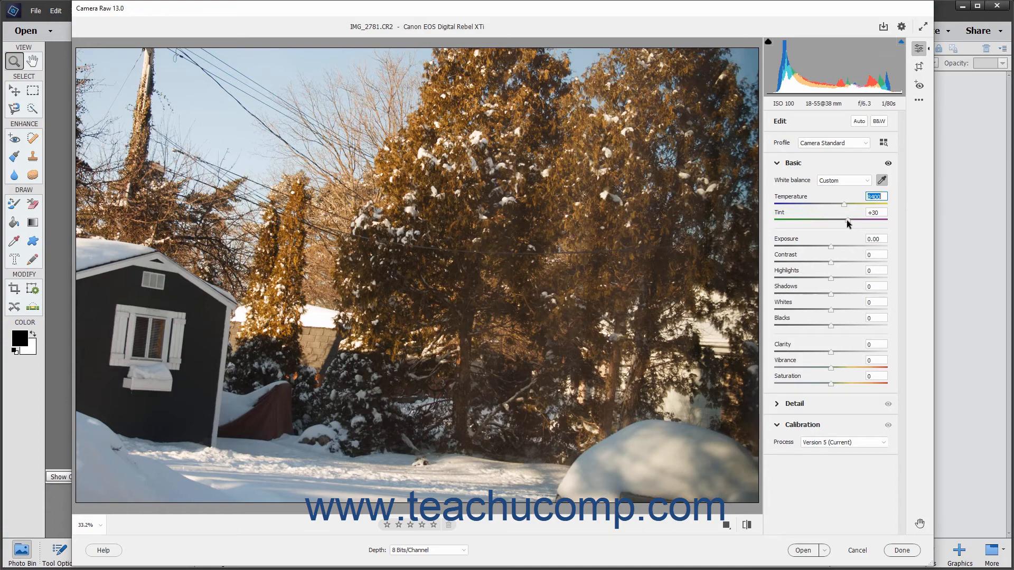